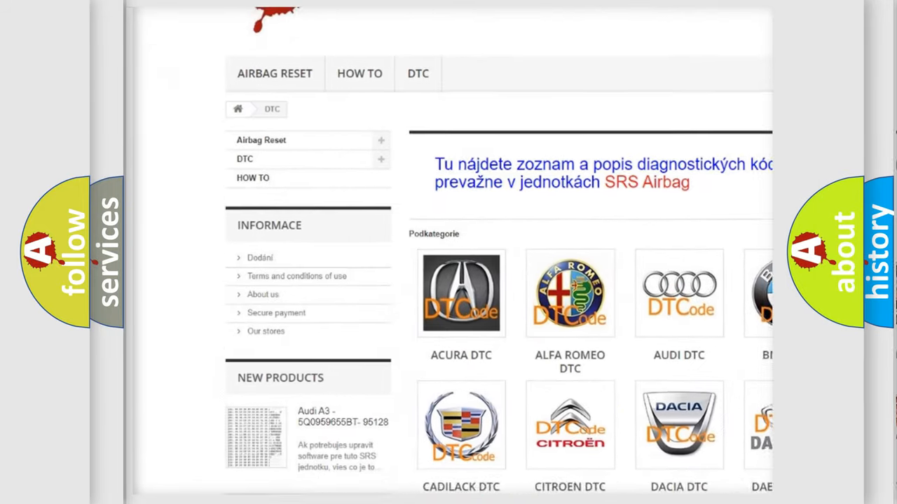
Advance from the Description slide to the Cause slide listing front seat assembly RH and occupant classification ECU wiring
scroll("down", 3)
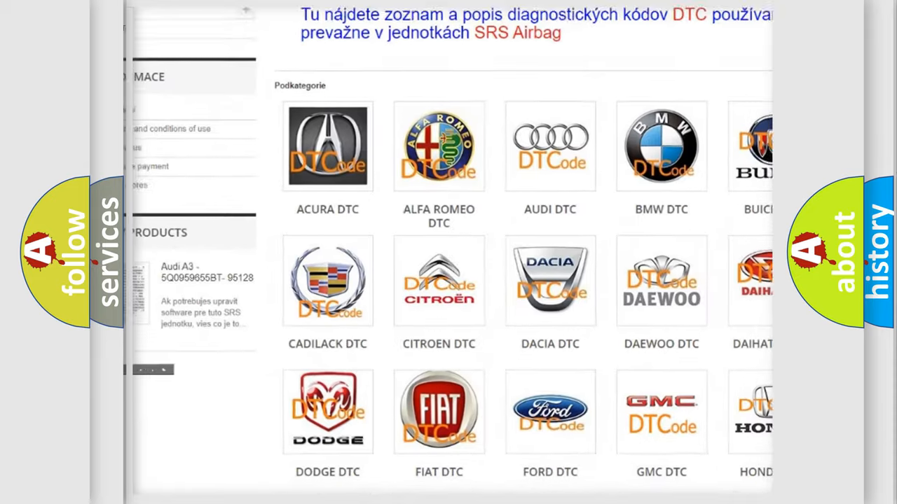
scroll("down", 3)
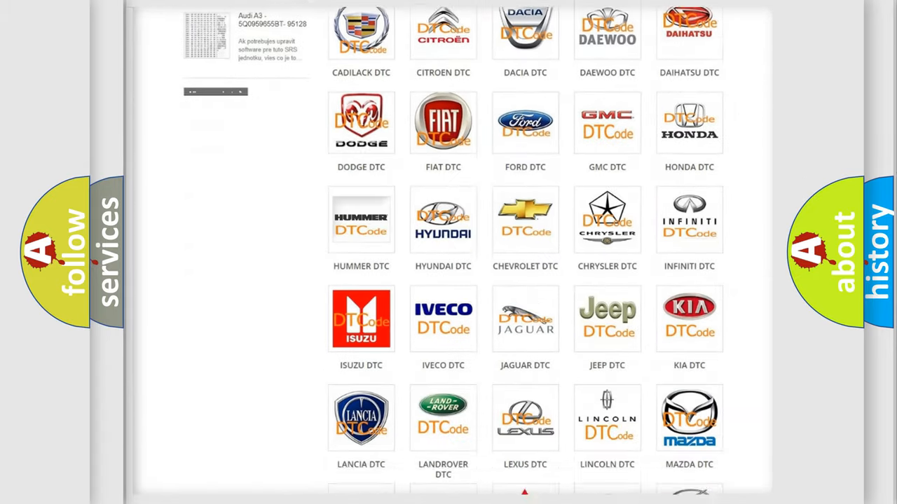
scroll("down", 3)
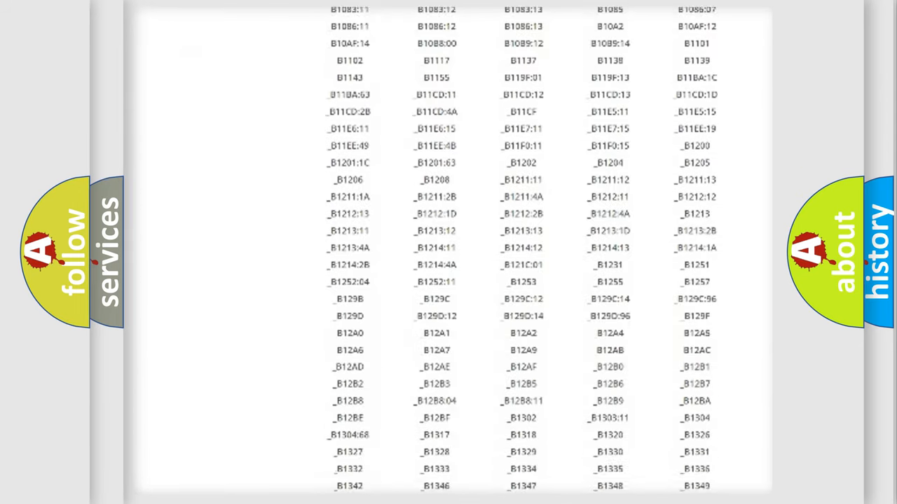
scroll("down", 3)
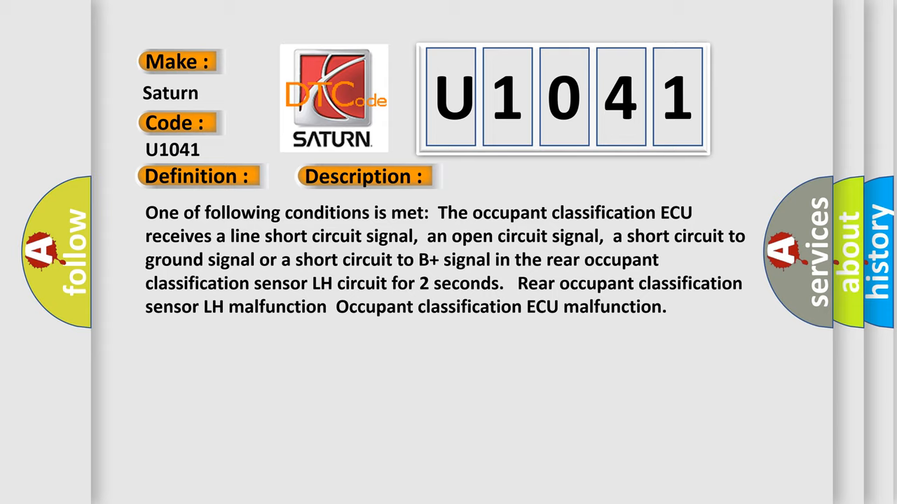
left_click(516, 176)
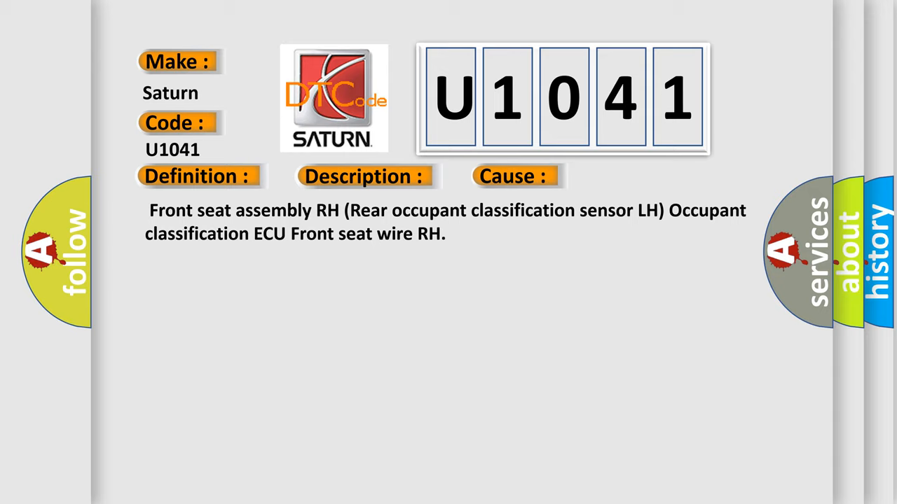